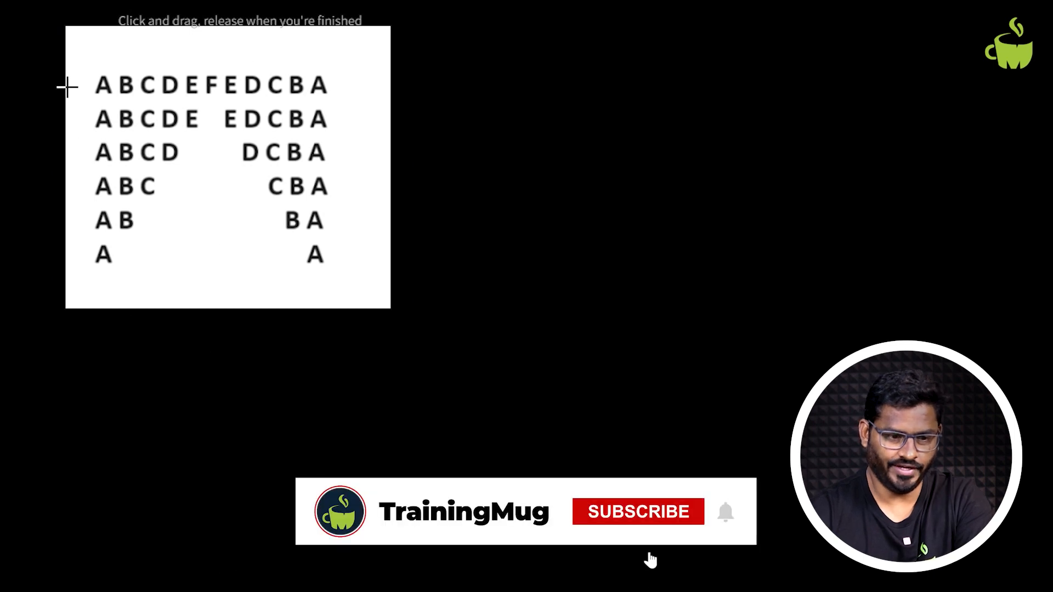
Step: Capture the mirrored A–F letter pattern image as a rectangular snip
{"action": "left_click_drag", "start_coordinate": [79, 85], "coordinate": [81, 252]}
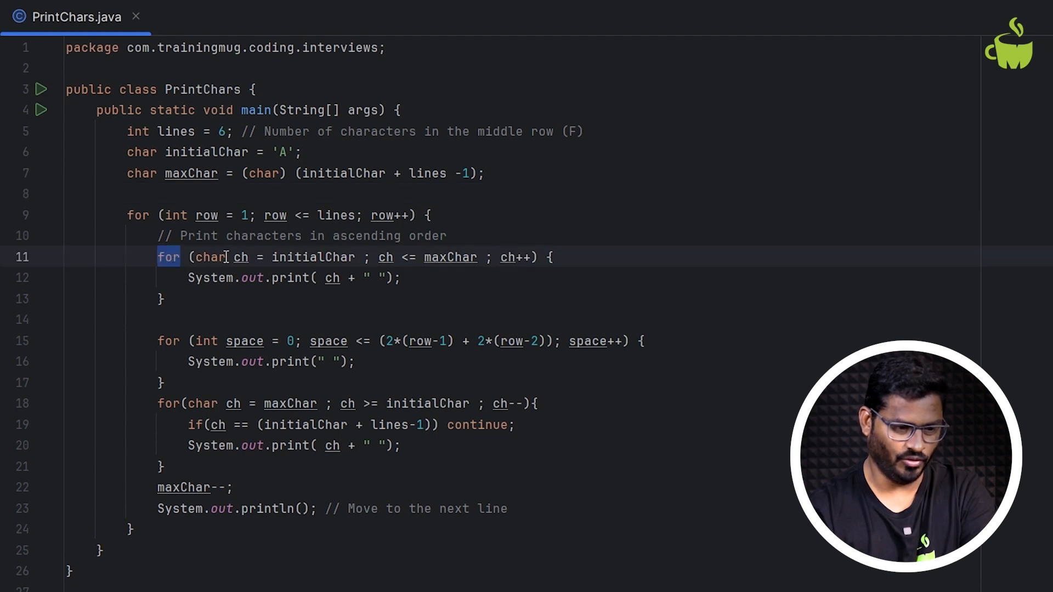
{"action": "double_click", "coordinate": [313, 257]}
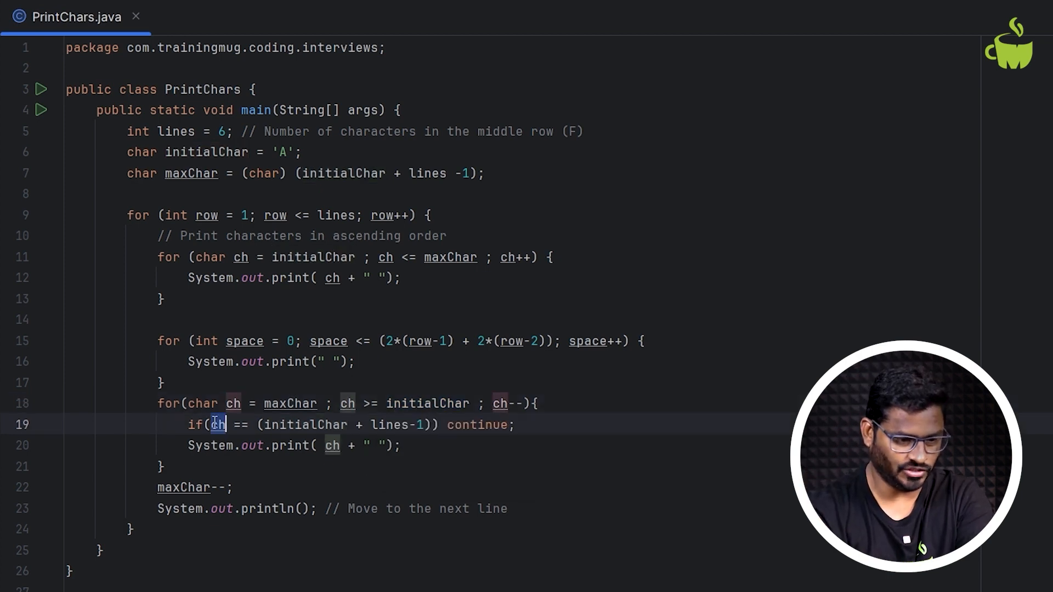
Step: Highlight ch in the skip condition, then run PrintChars to print the pattern with exit code 0
{"action": "double_click", "coordinate": [305, 424]}
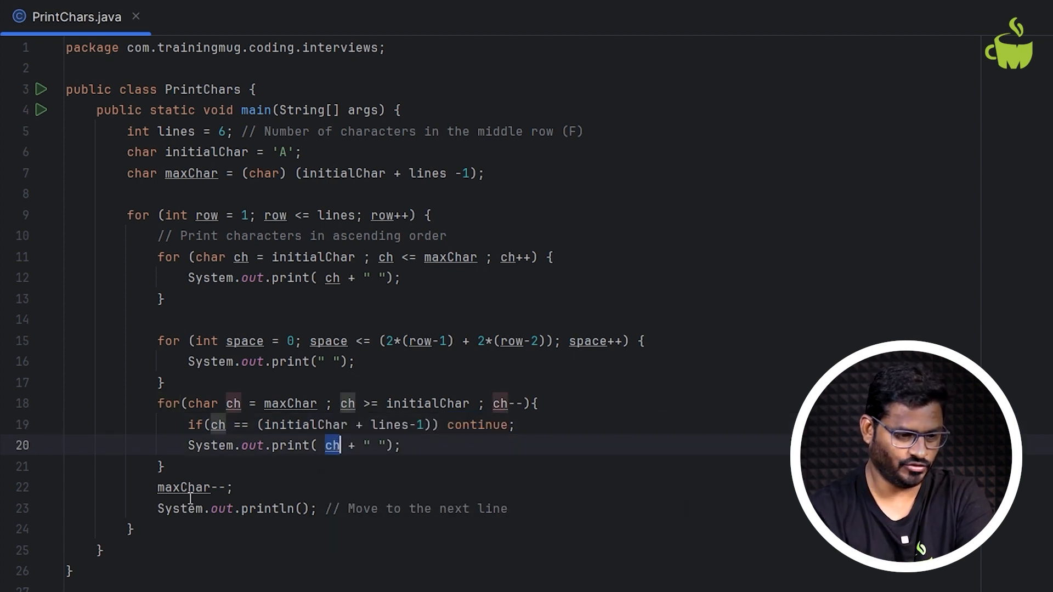
{"action": "left_click", "coordinate": [183, 487]}
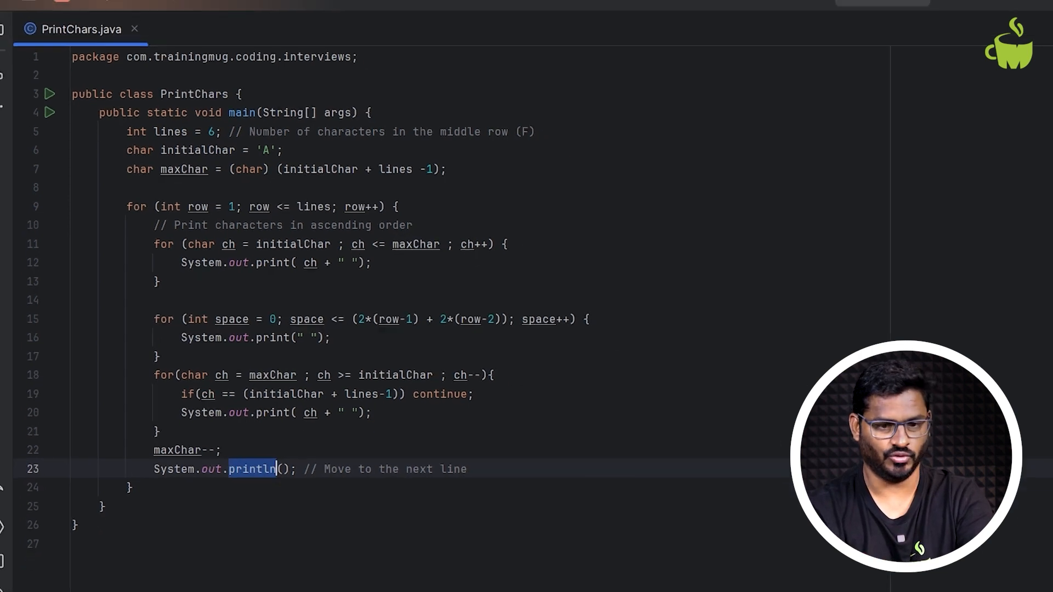
{"action": "left_click", "coordinate": [824, 14]}
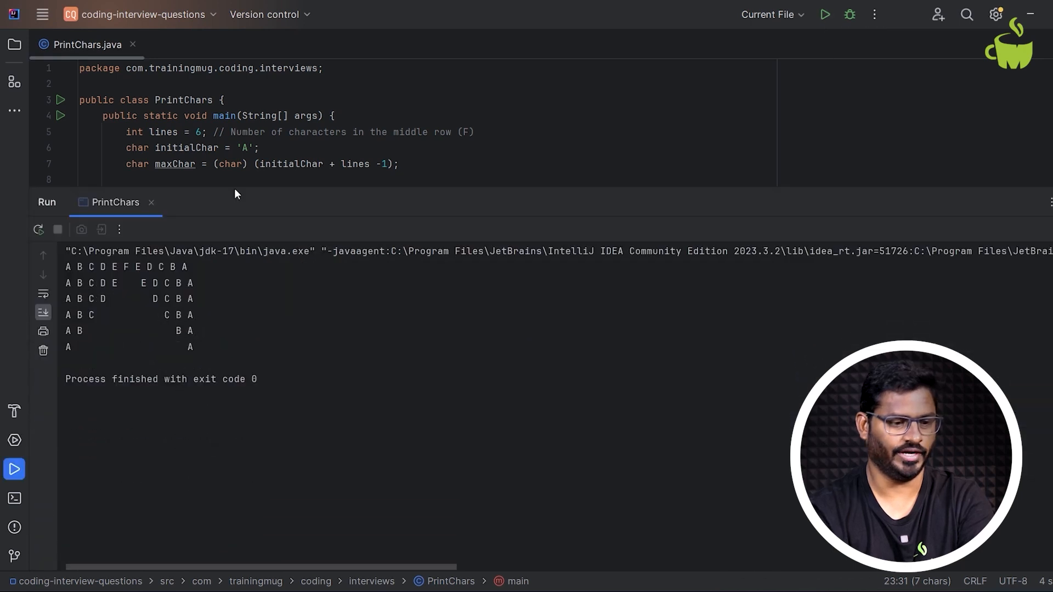